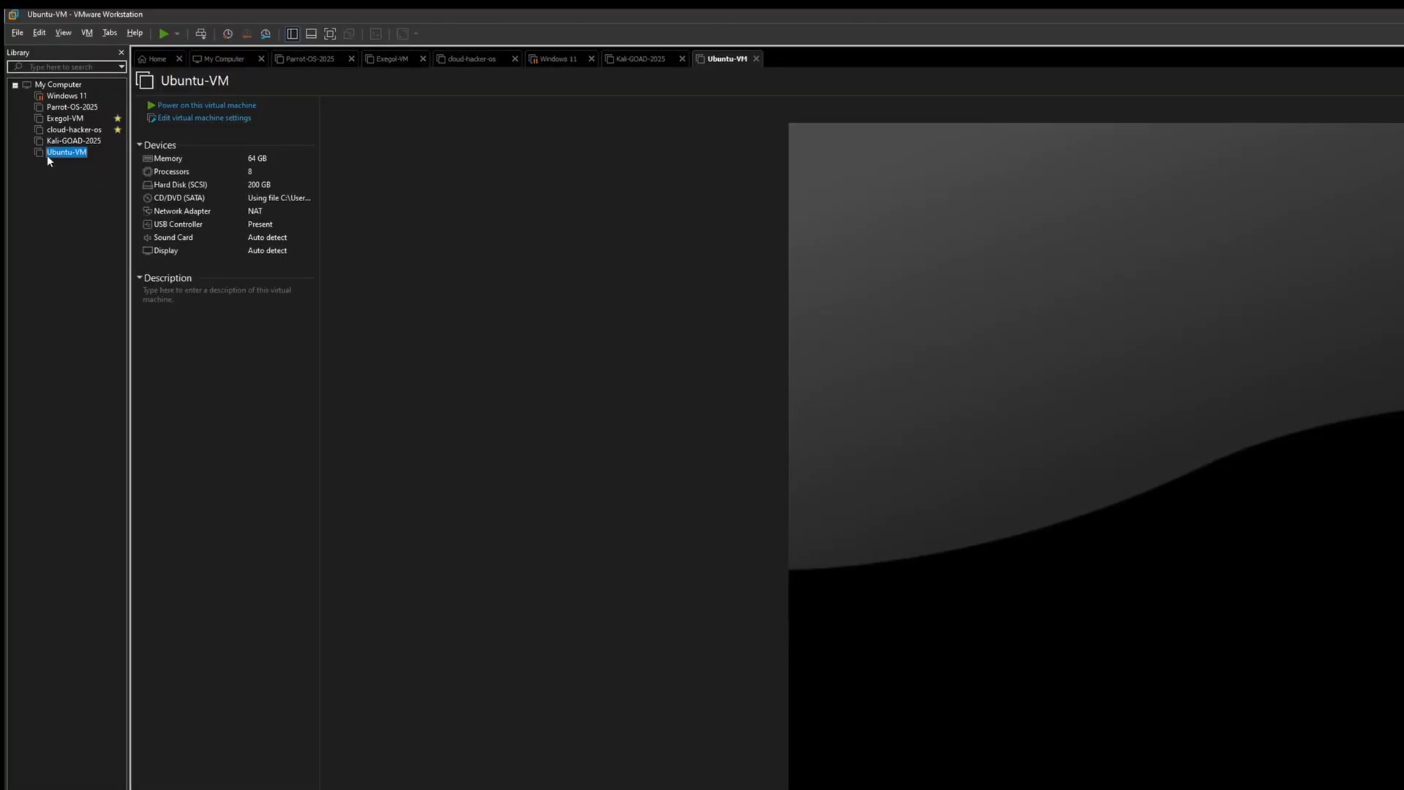
- Open Ubuntu-VM's Virtual Machine Settings from its Library context menu
right_click(64, 151)
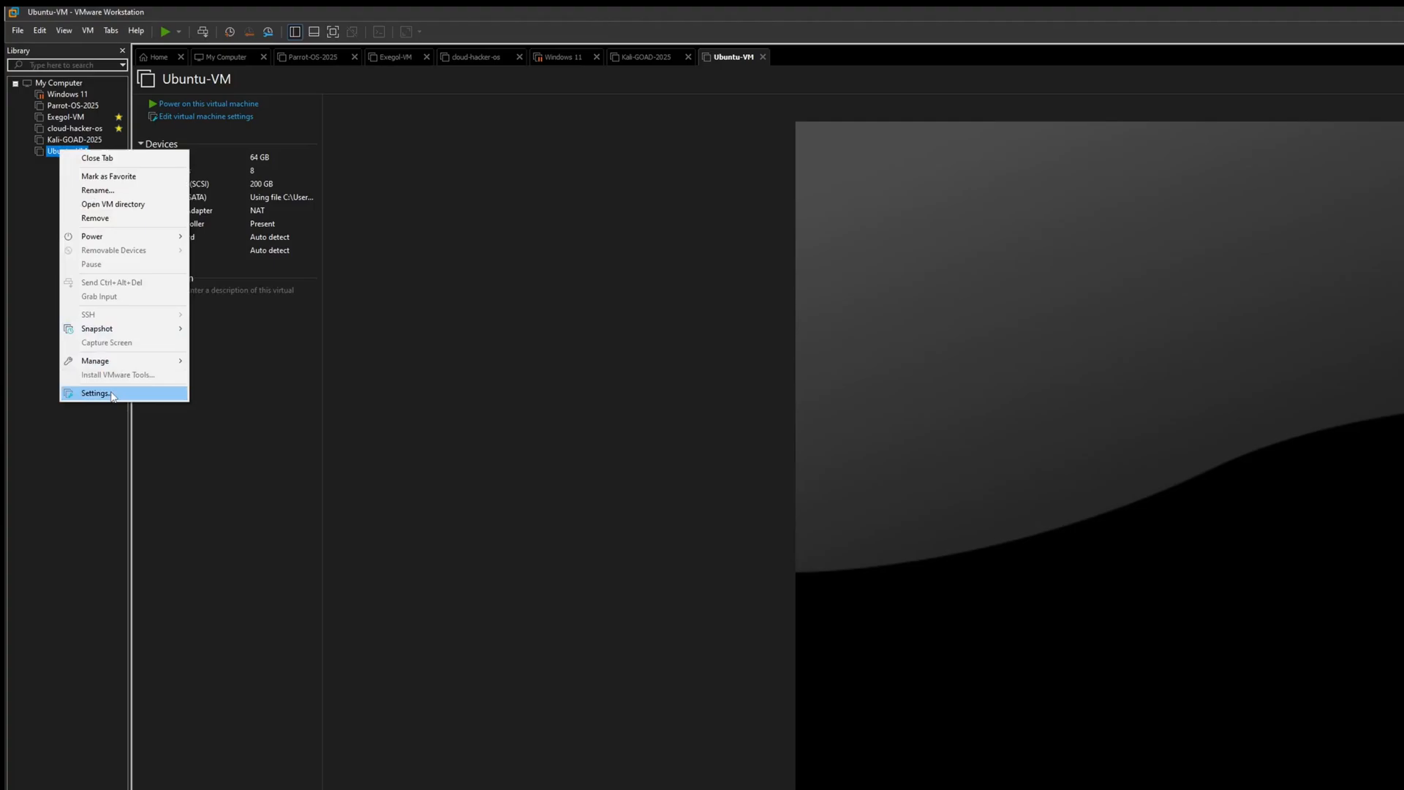
click(95, 392)
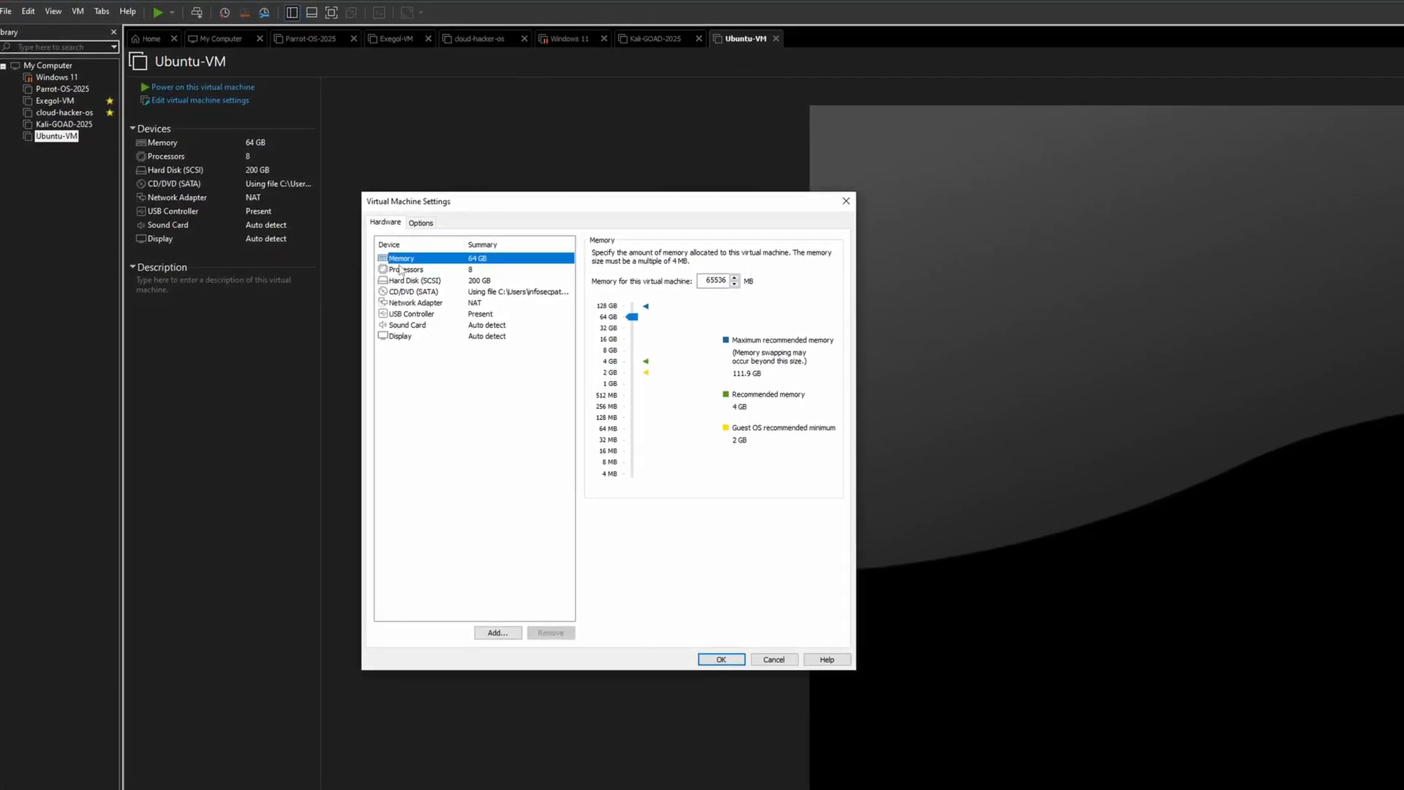
- Show the Processors page (4 processors, 2 cores each) in the Hardware list
click(404, 269)
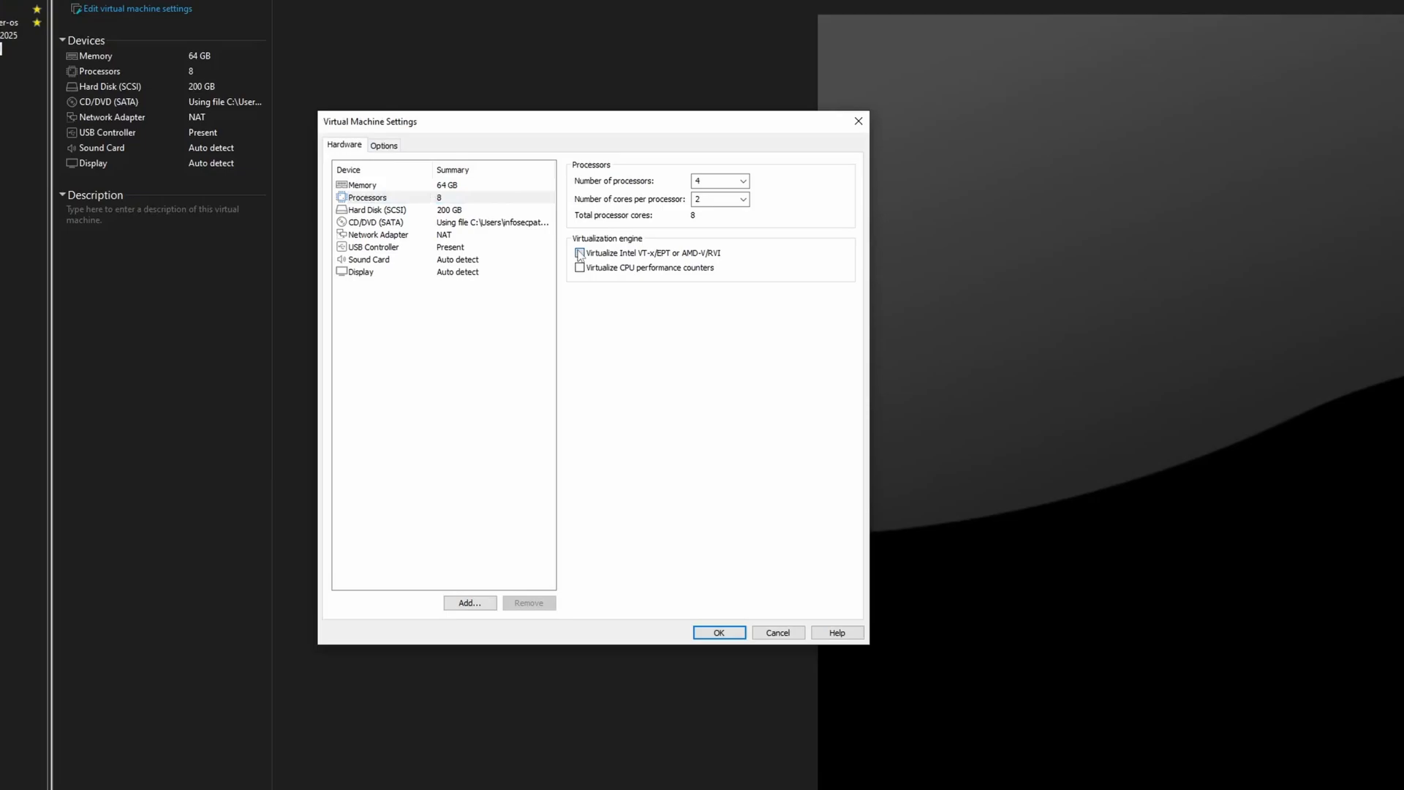
- Enable 'Virtualize Intel VT-x/EPT or AMD-V/RVI' for nested virtualization
click(580, 253)
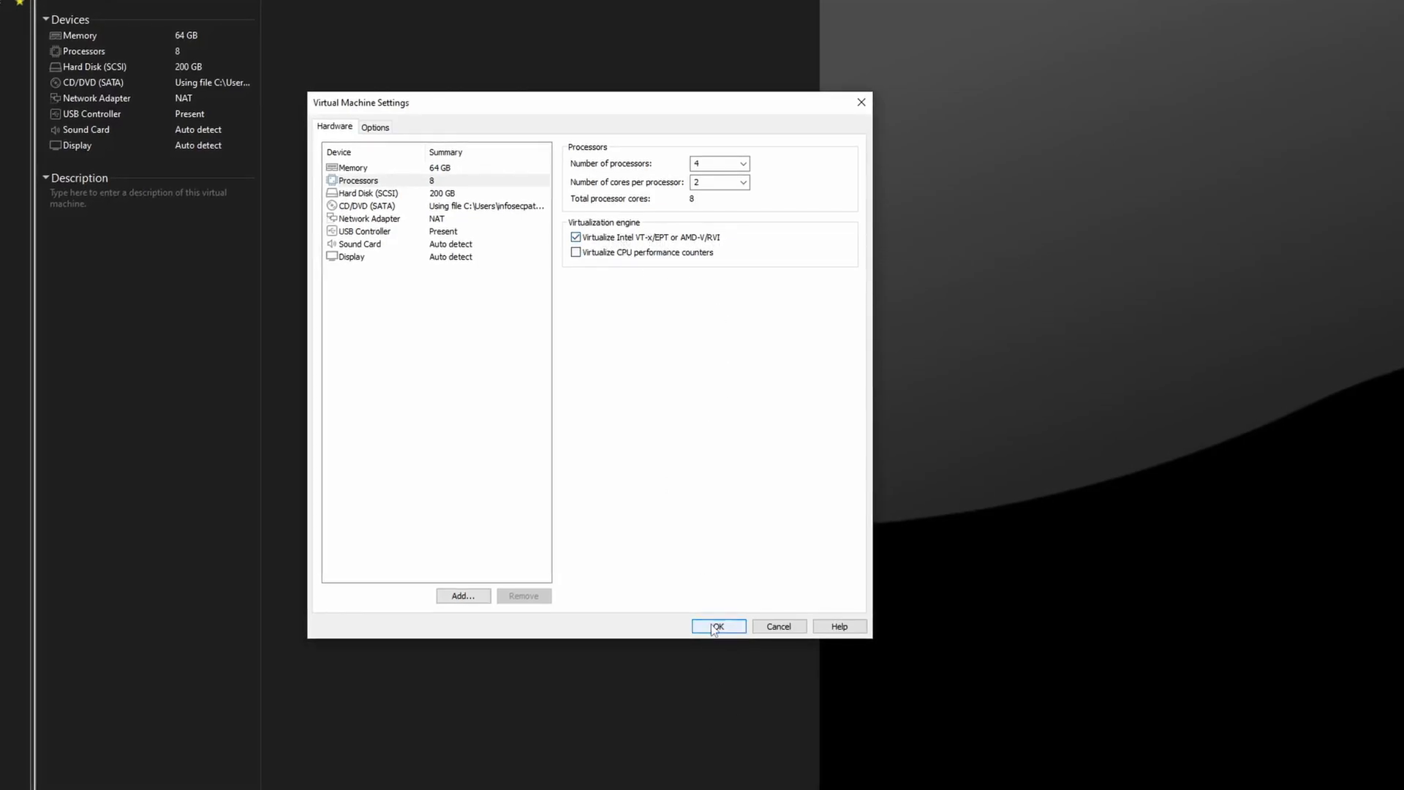
- Confirm the settings with OK, saving nested virtualization for Ubuntu-VM
click(717, 626)
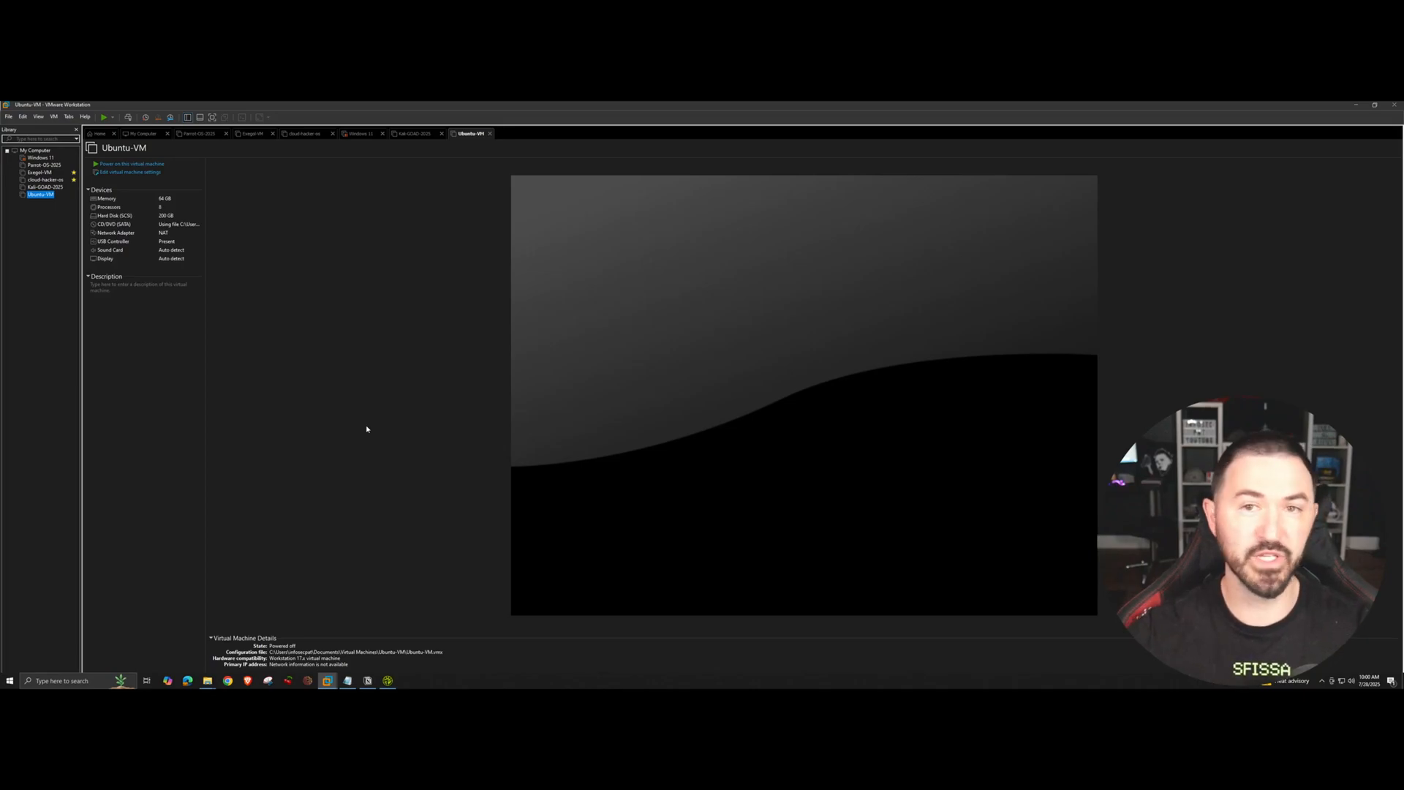